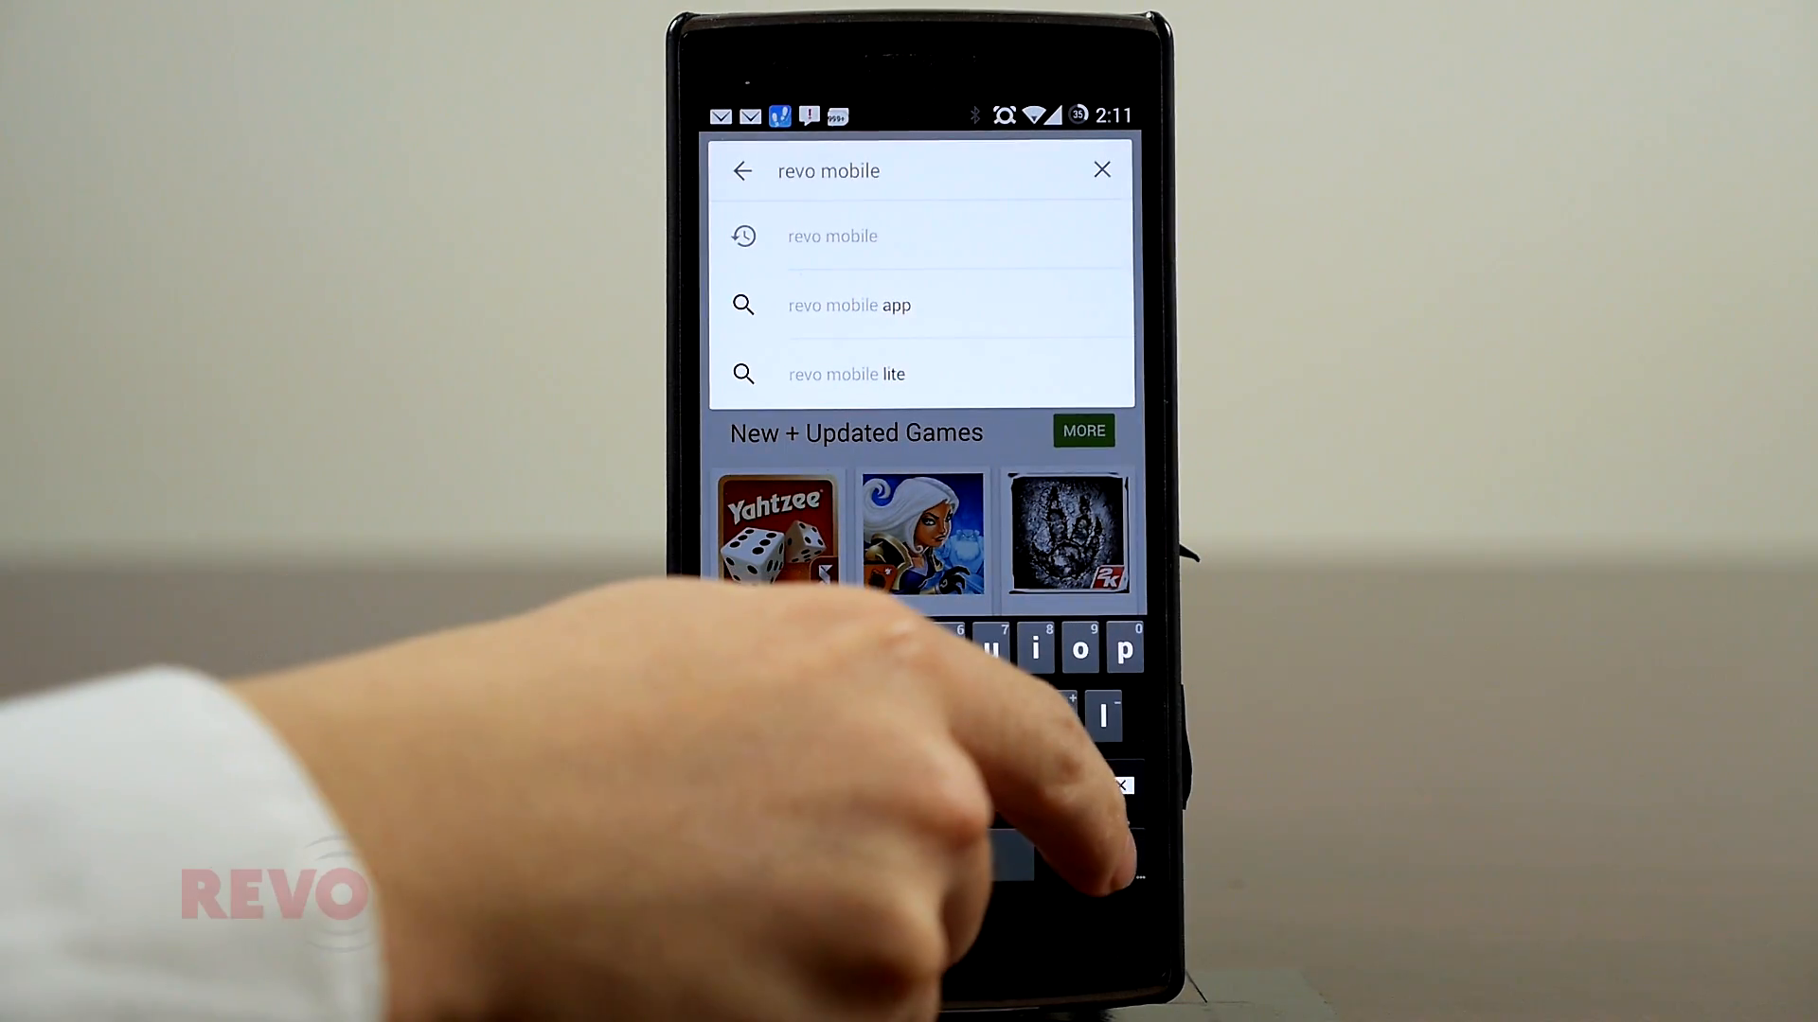
Search Play Store for 'revo mobile' and bring up the REVO Mobile app page
left_click(833, 235)
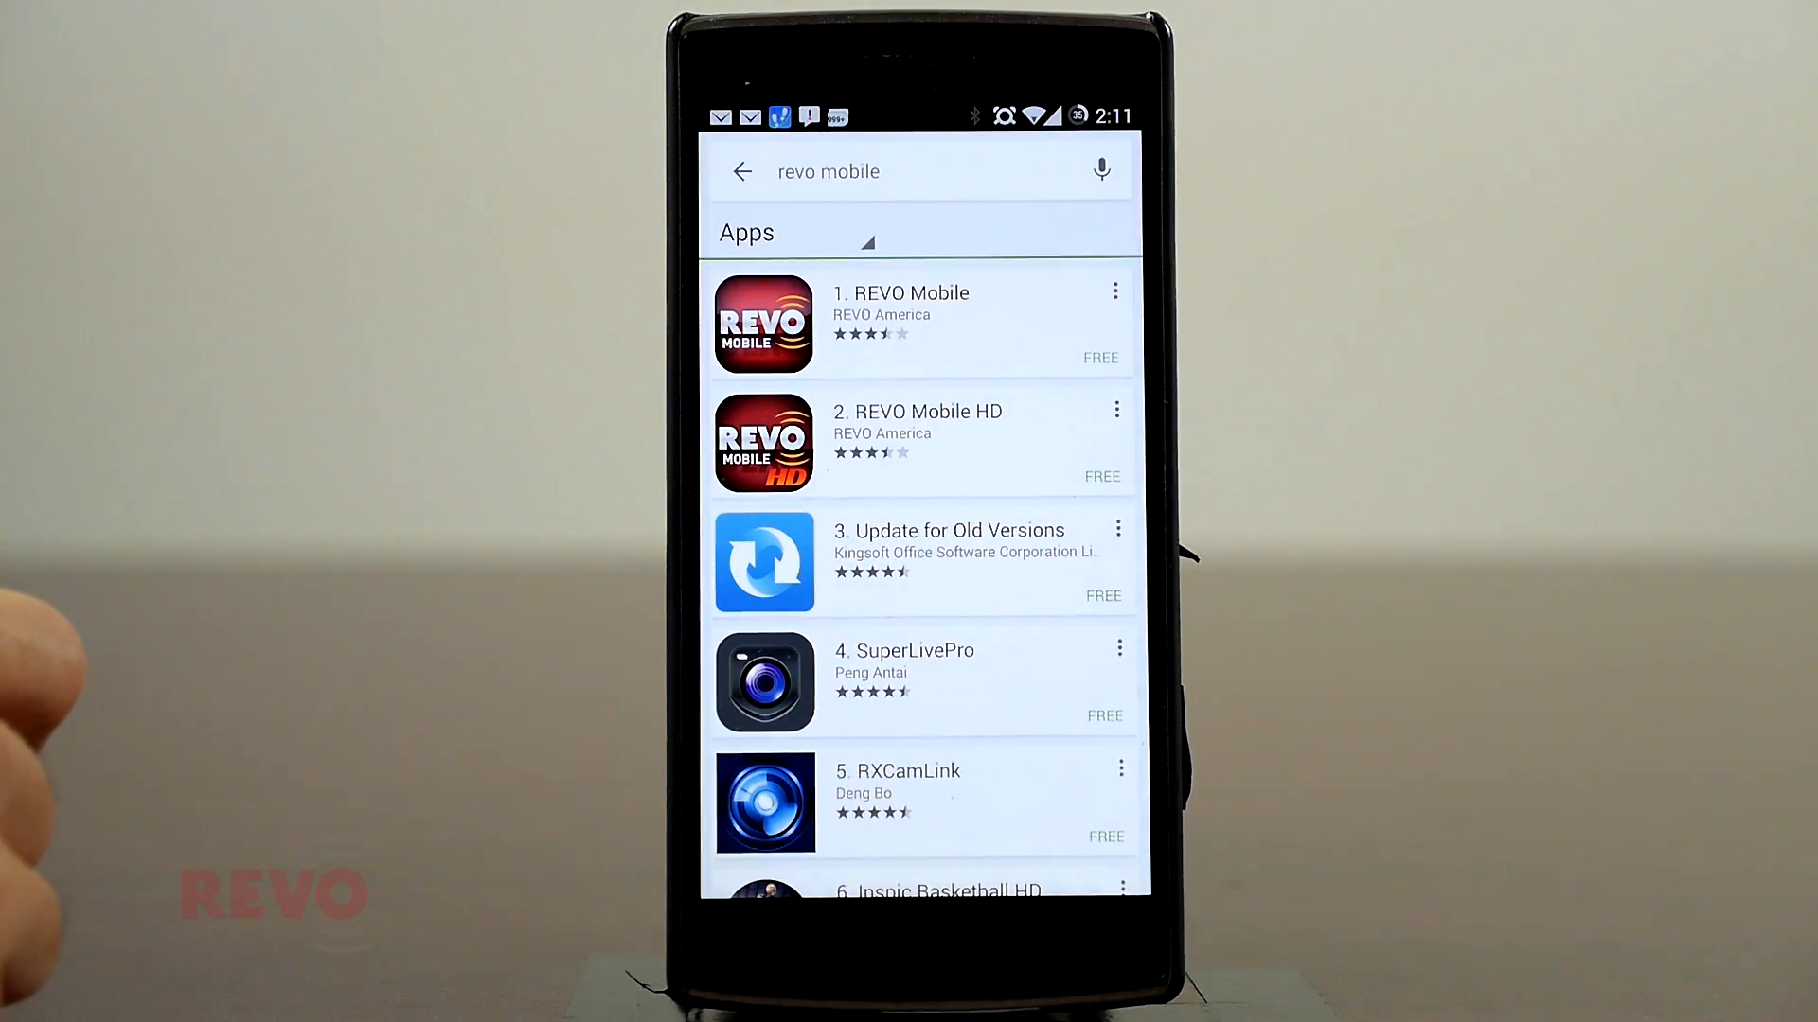
left_click(899, 322)
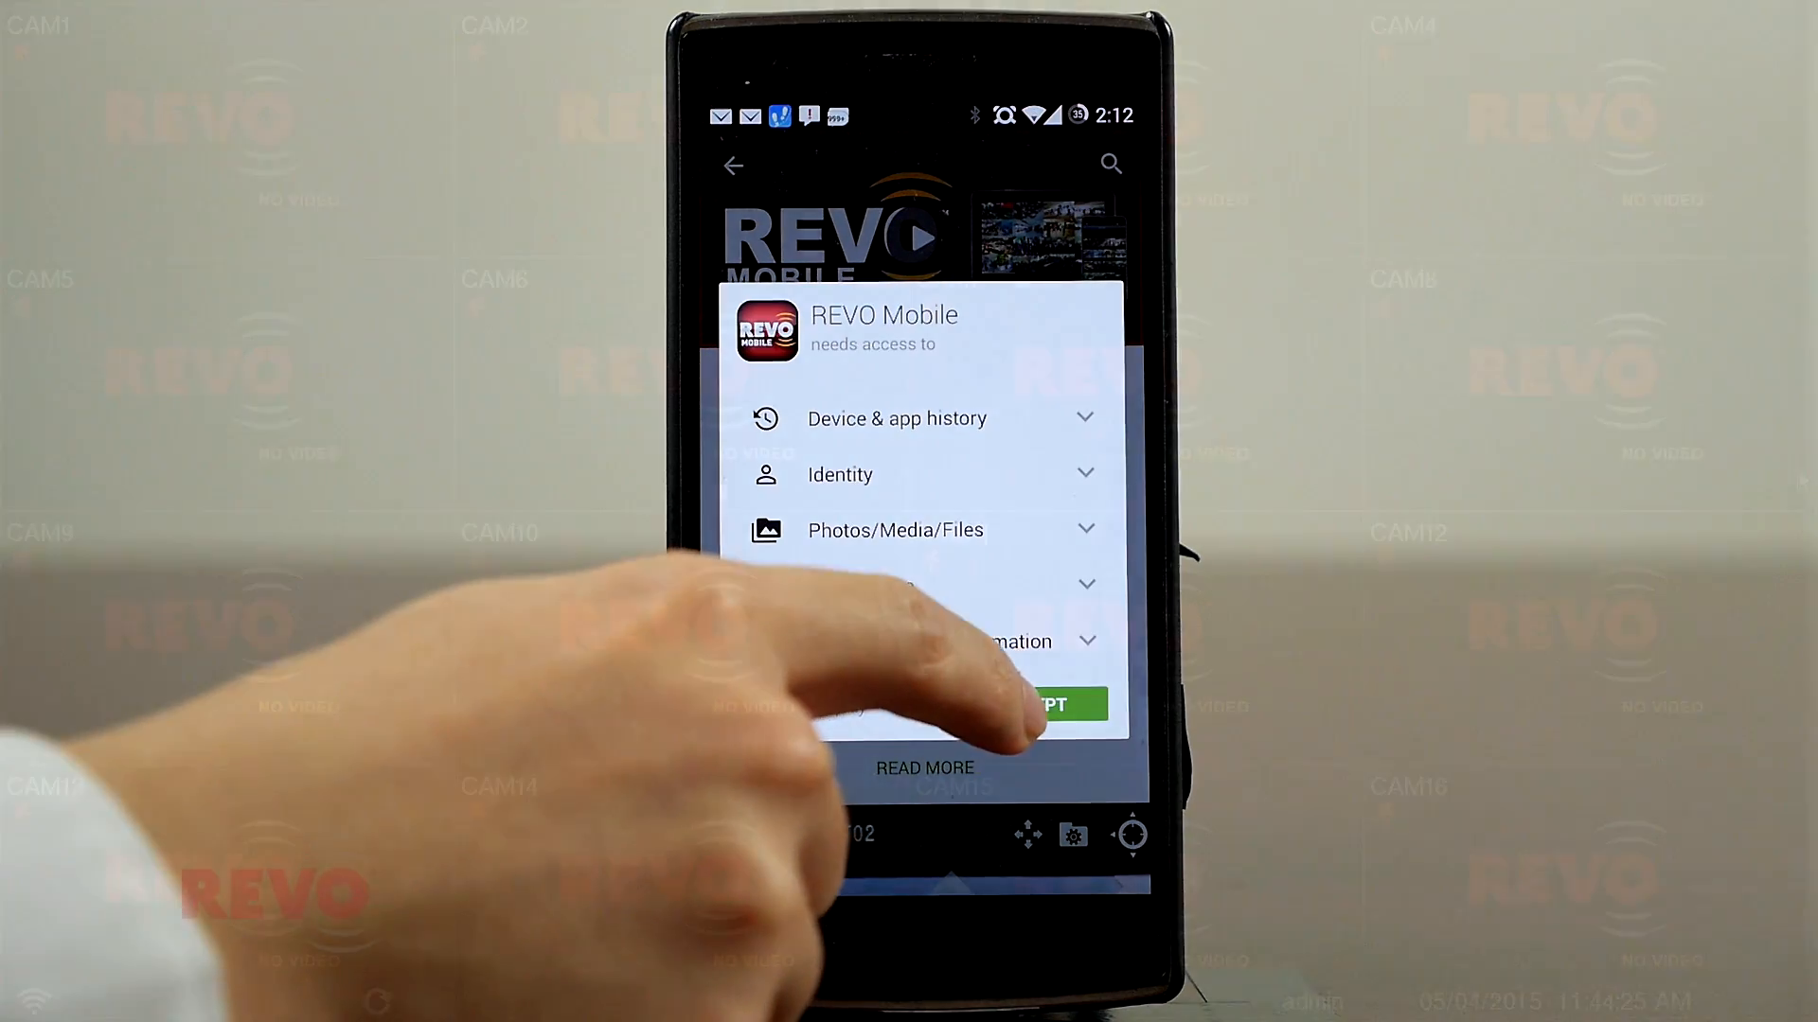
From live view, reach the System setup screen on General showing site name MY DVR5
left_click(1020, 704)
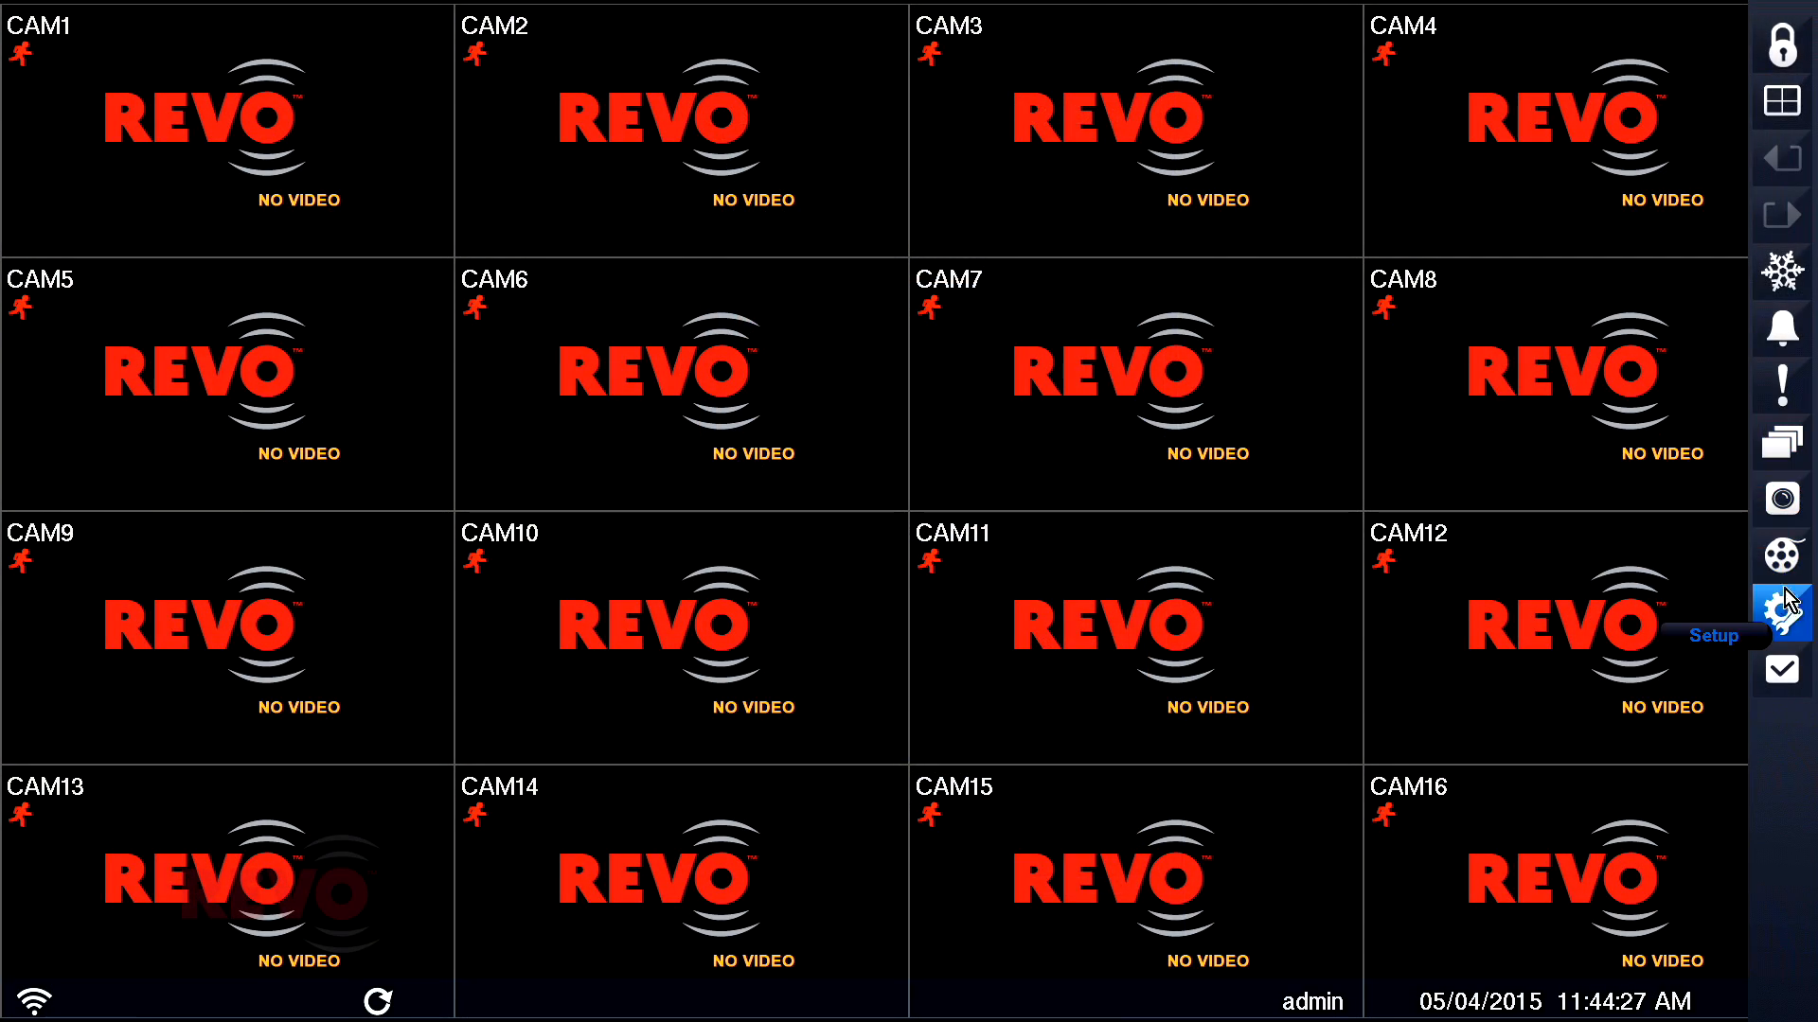
left_click(1782, 604)
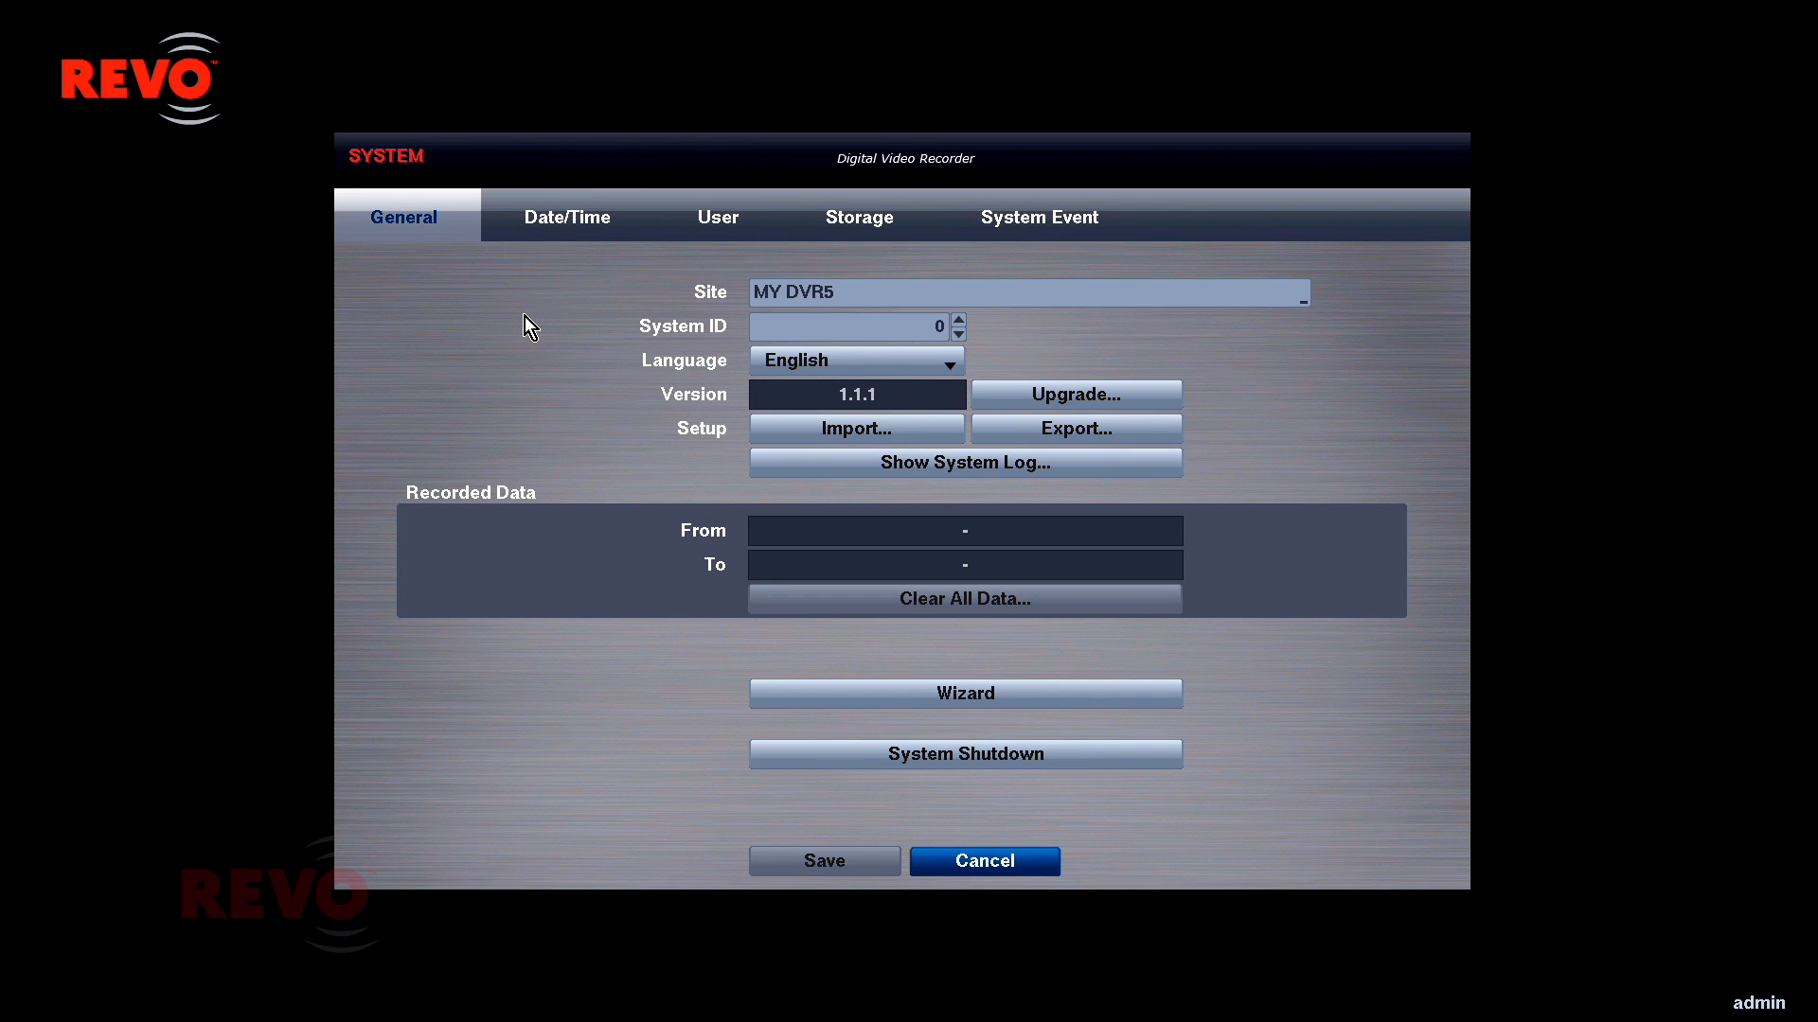
mouse_move(880, 705)
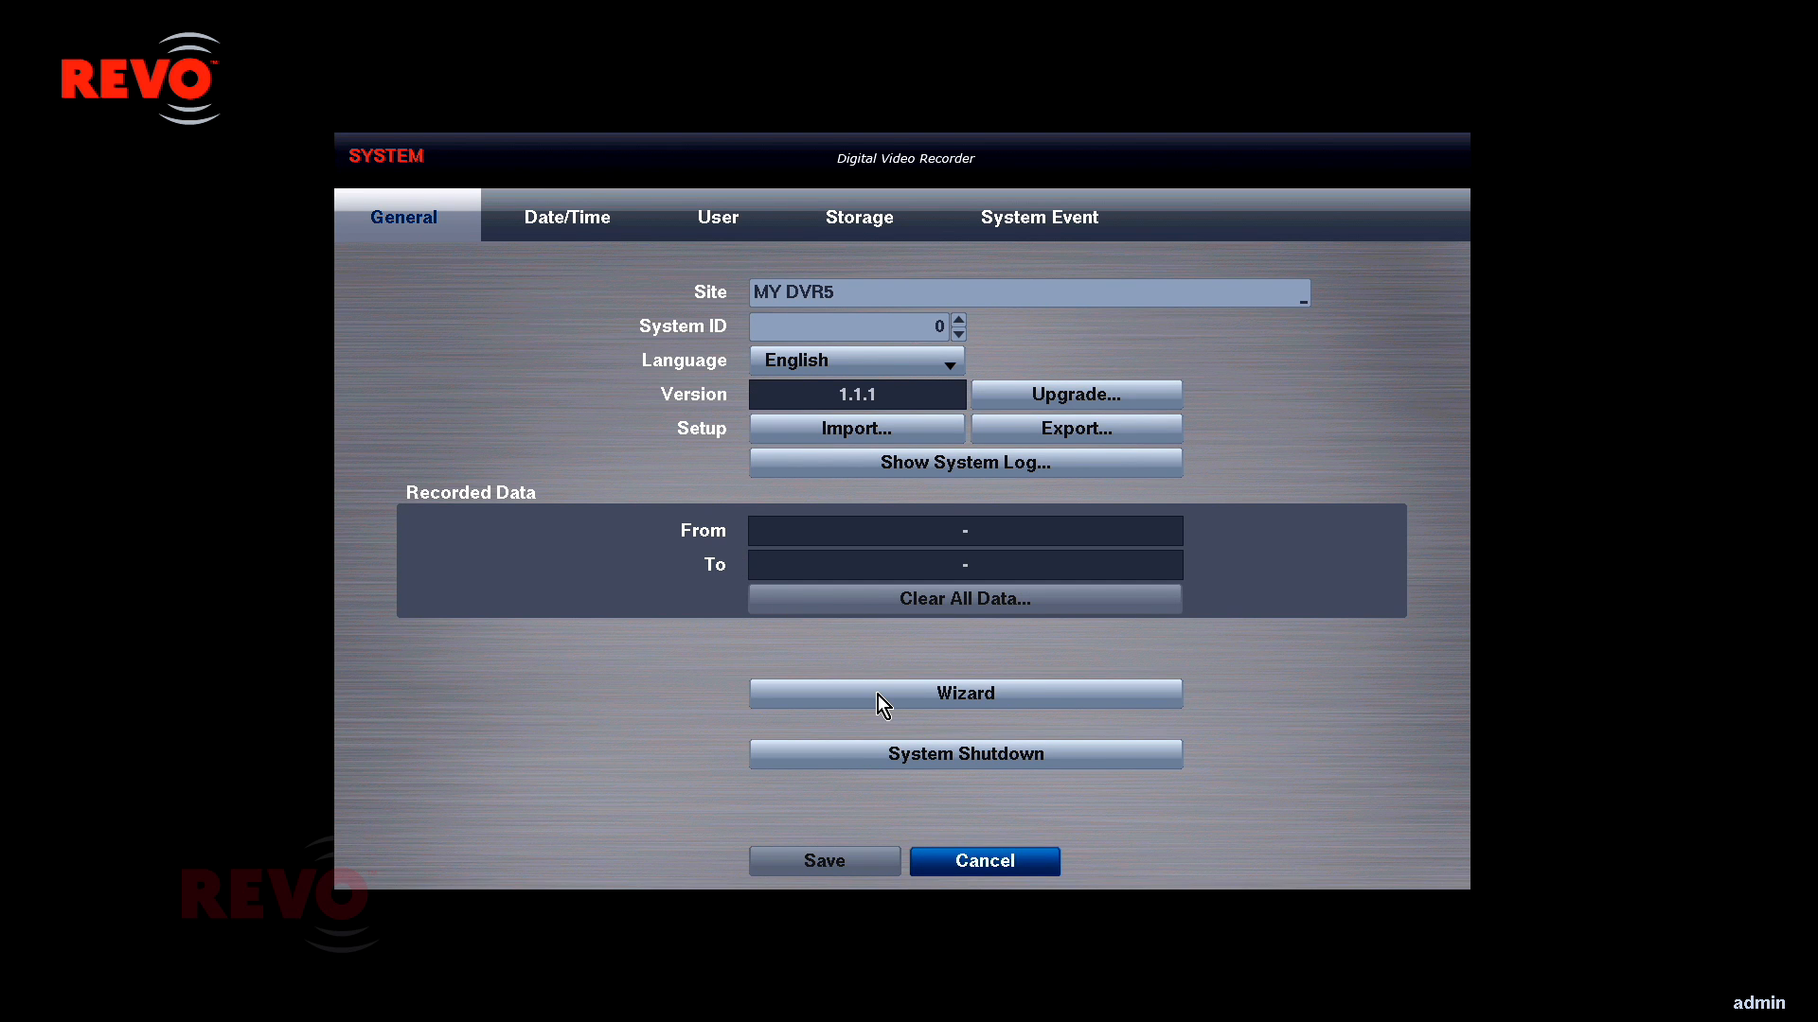